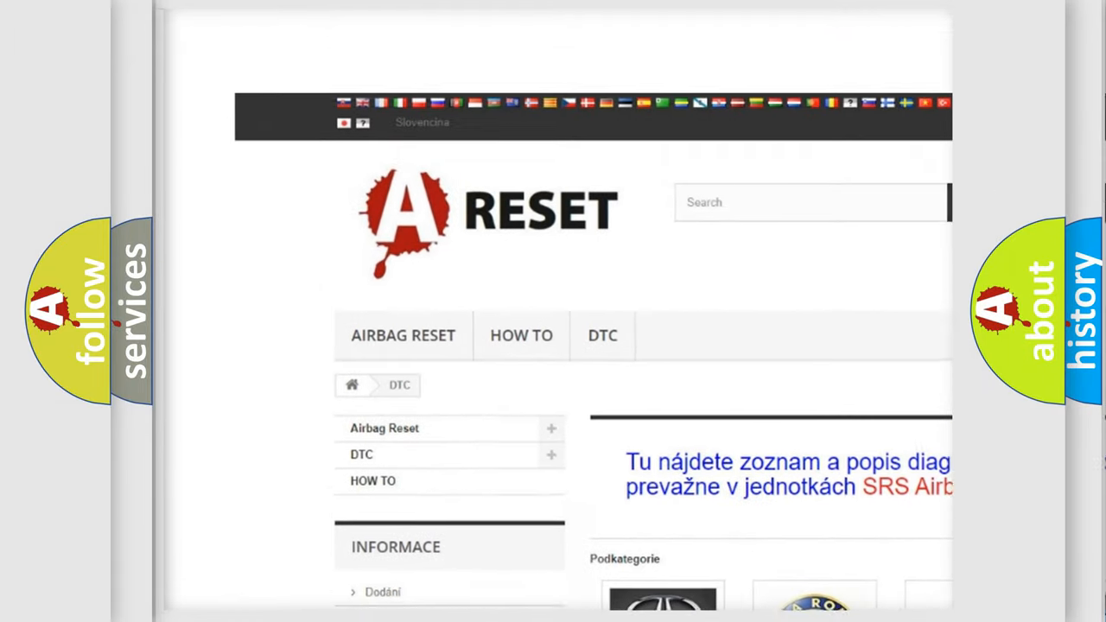
{"action": "scroll", "scroll_direction": "down", "scroll_amount": 3}
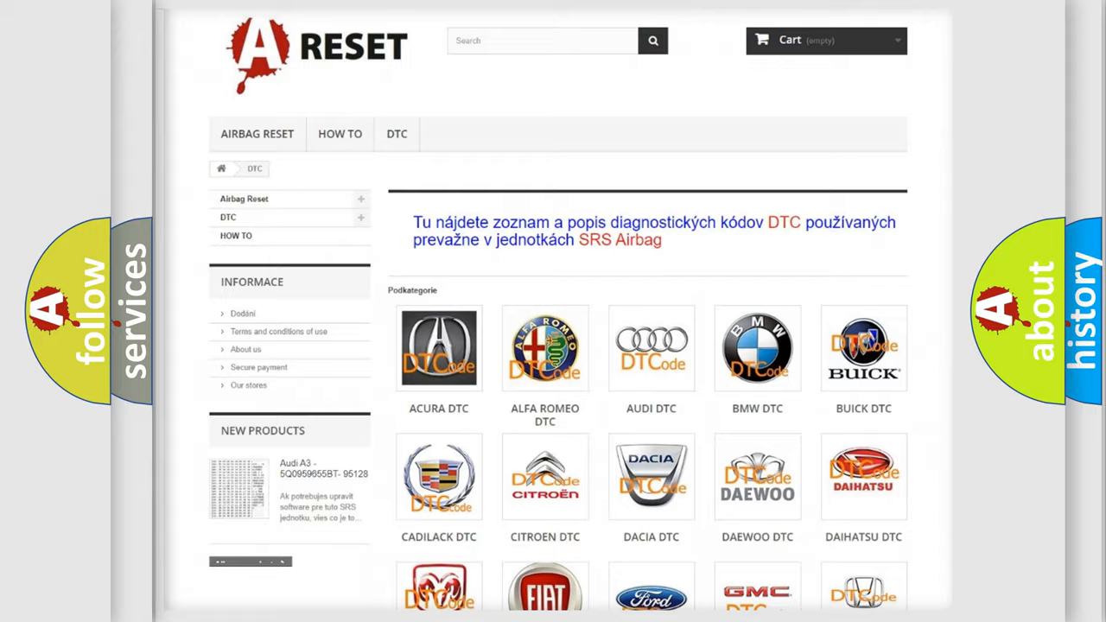
{"action": "scroll", "scroll_direction": "down", "scroll_amount": 3}
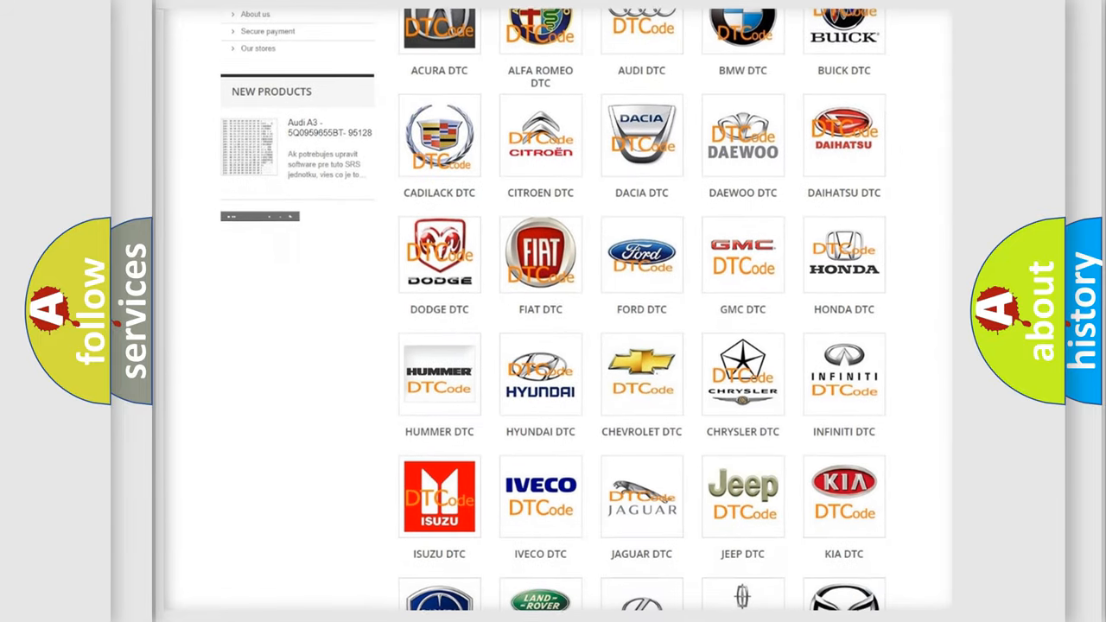